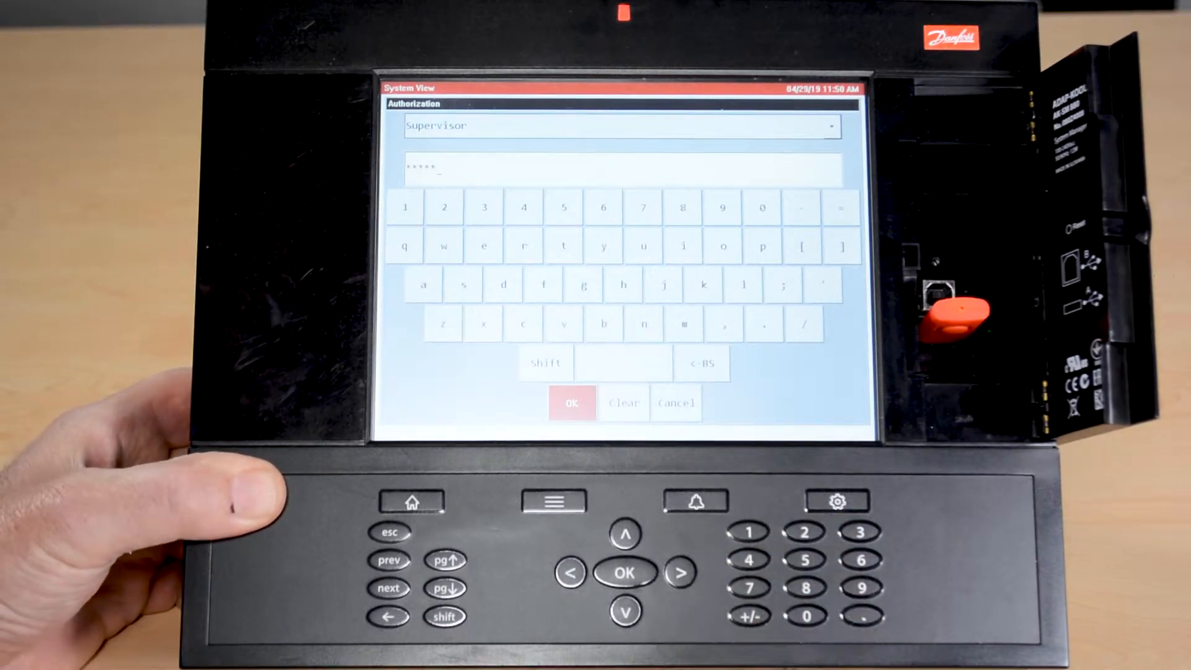
# Confirm the Supervisor login with OK after entering the password
pyautogui.click(572, 403)
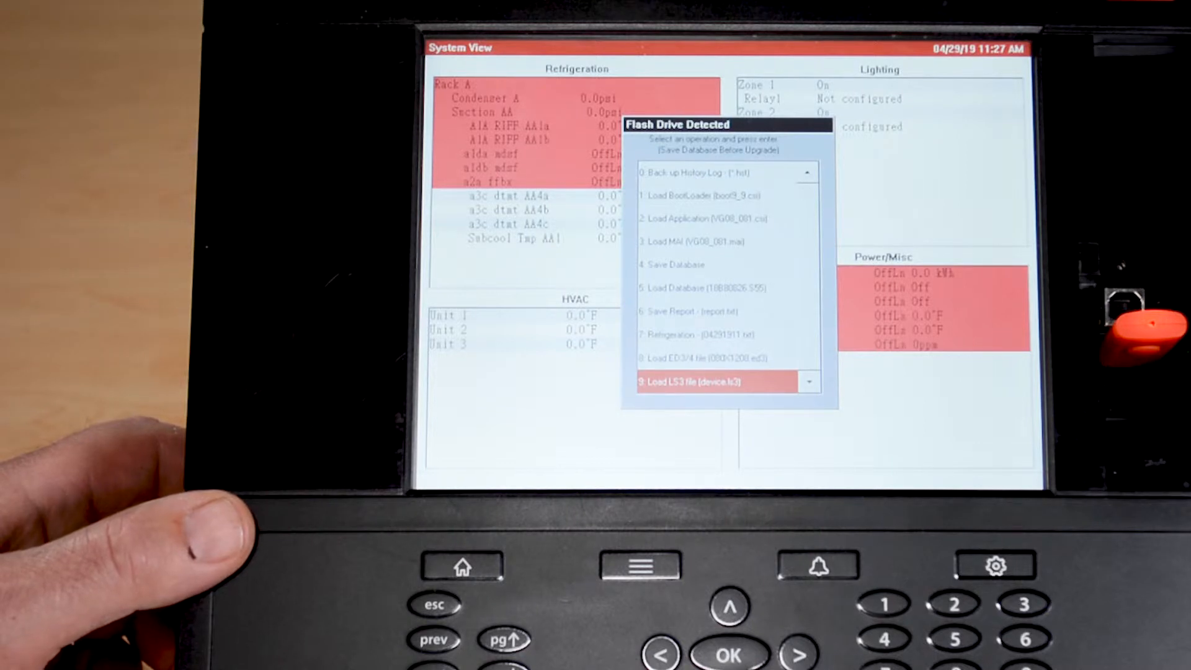
pyautogui.moveTo(152, 532)
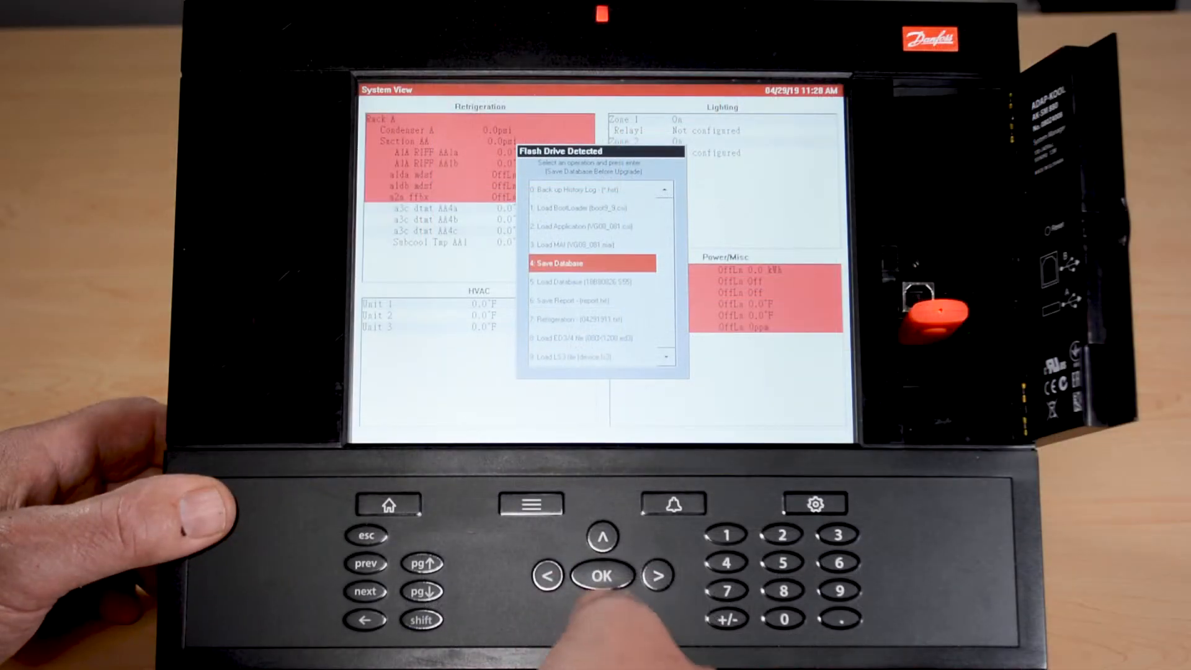
pyautogui.click(601, 576)
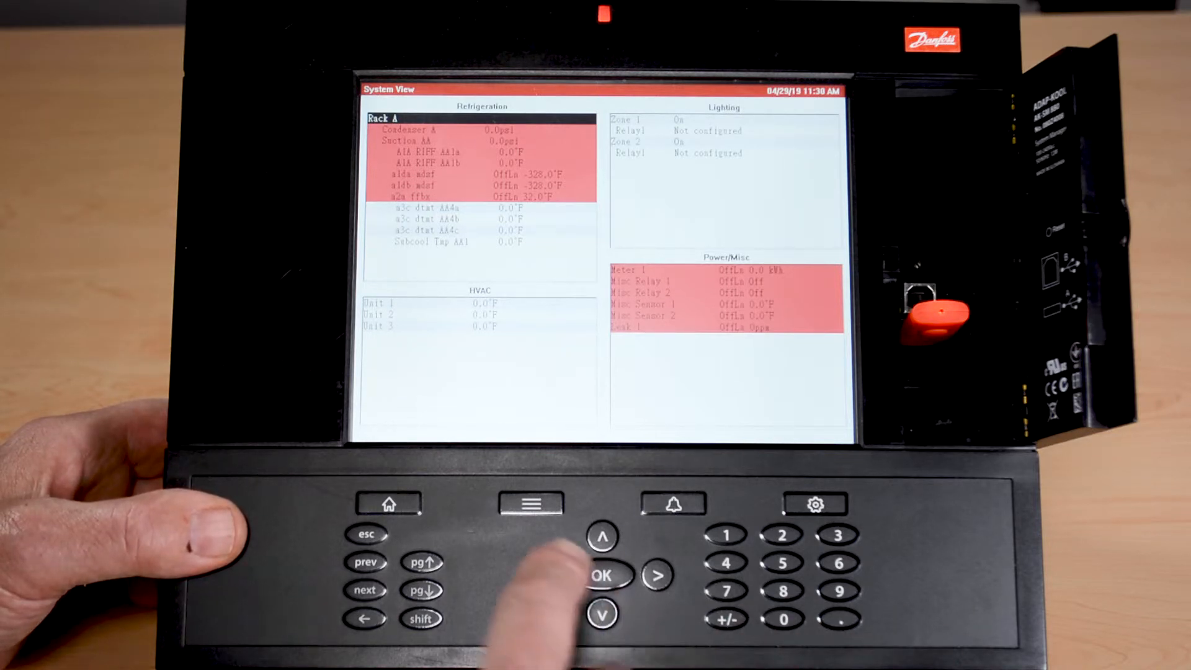
# Save report 7: Refrigeration to the USB flash drive from the drive operations menu
pyautogui.click(528, 503)
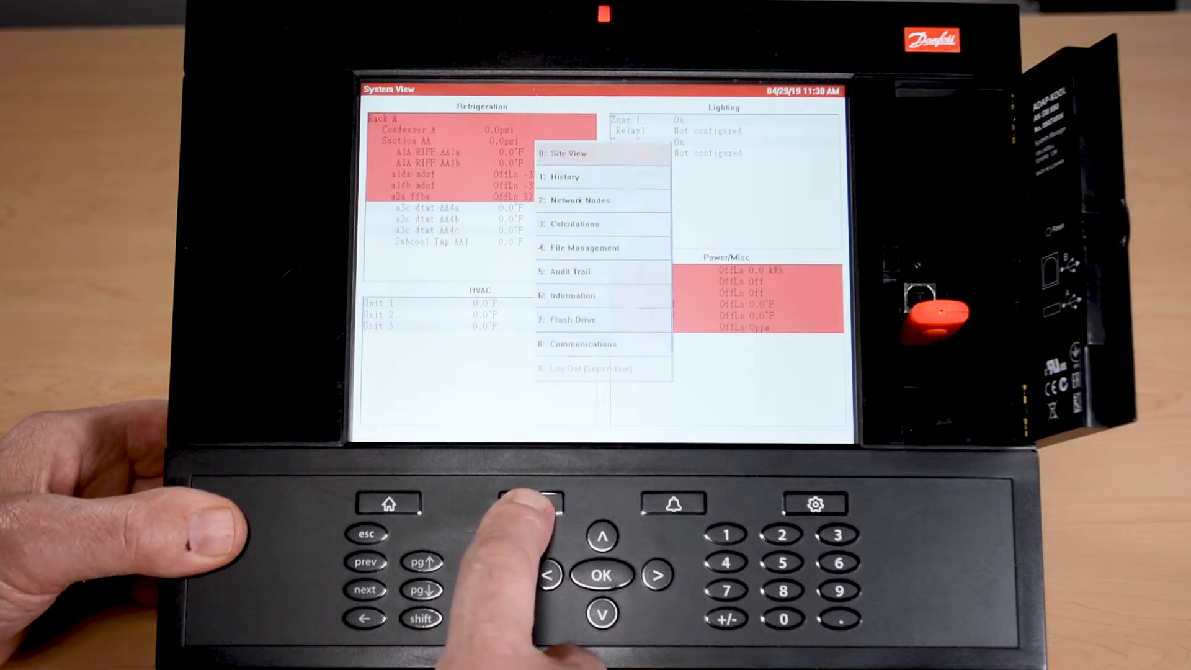
pyautogui.click(532, 504)
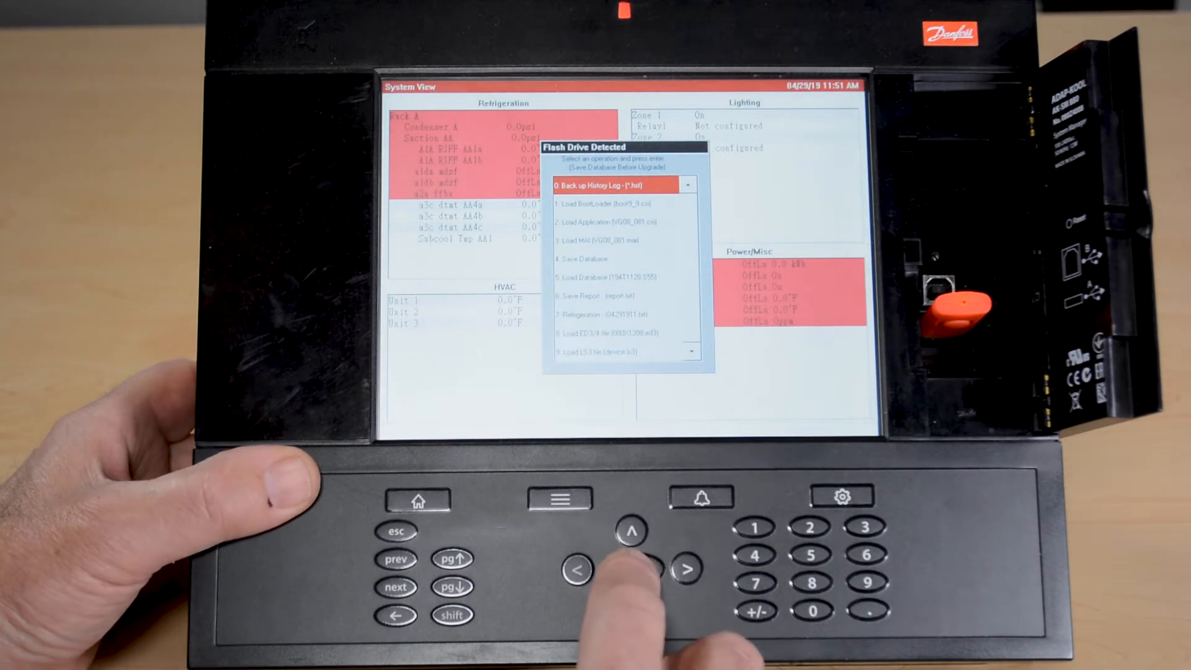
pyautogui.click(633, 569)
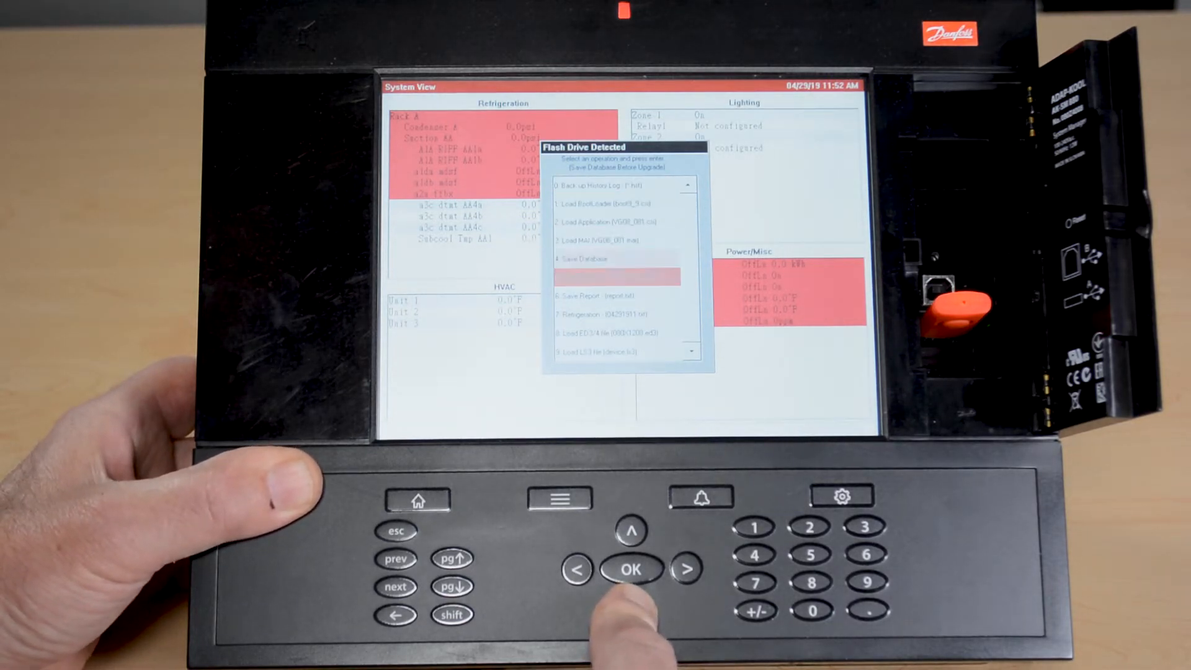
pyautogui.click(631, 608)
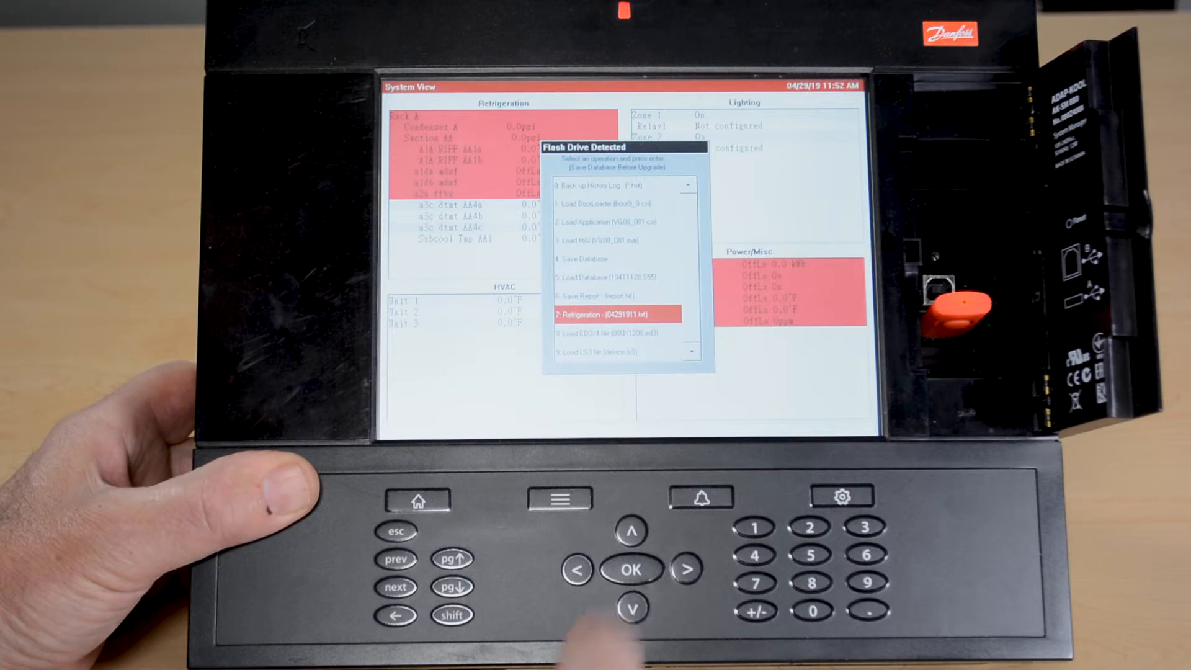
pyautogui.click(631, 569)
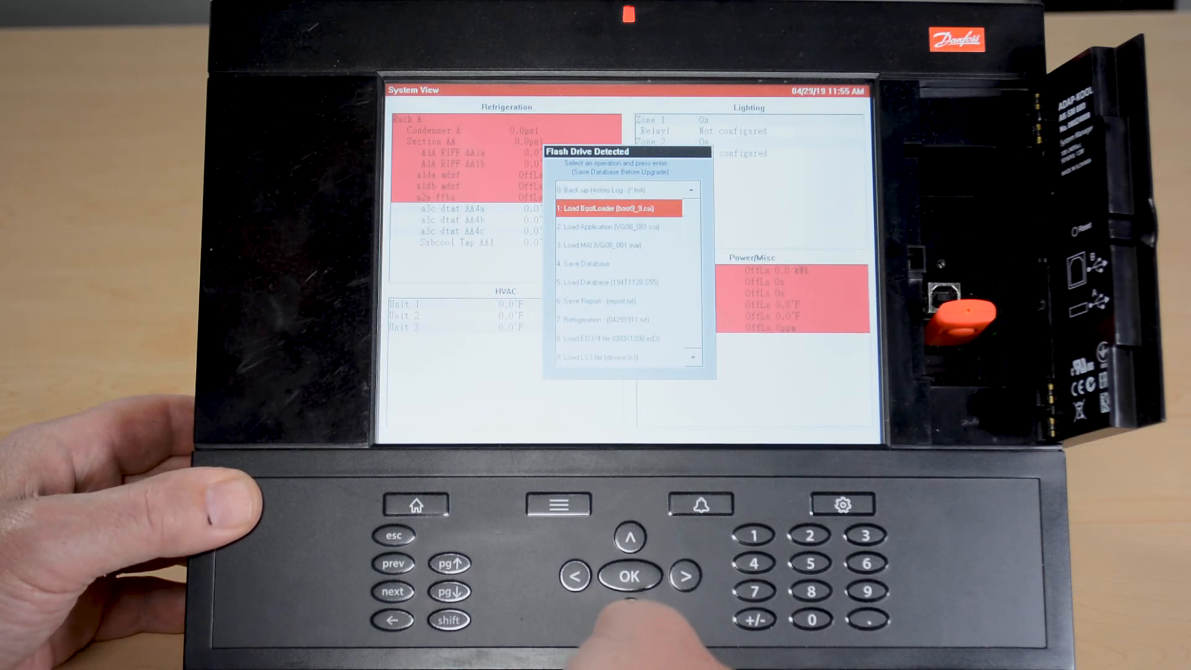
# Load the ED3/4 file from USB, confirm overwriting, and acknowledge the success message
pyautogui.click(629, 576)
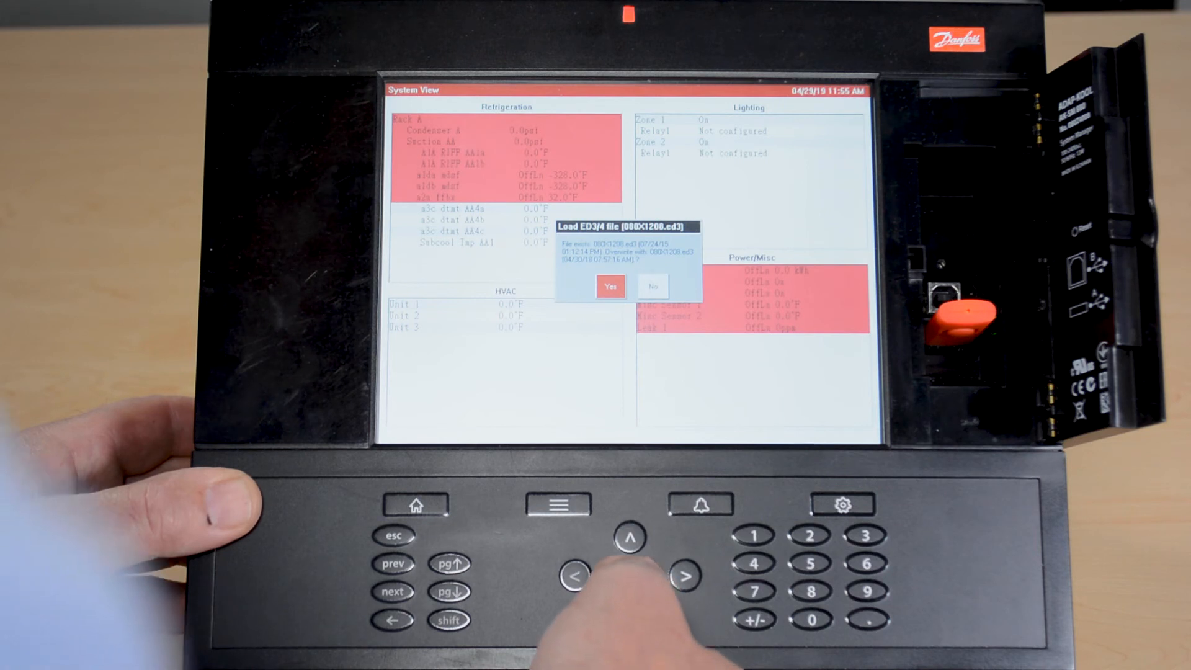
pyautogui.click(610, 286)
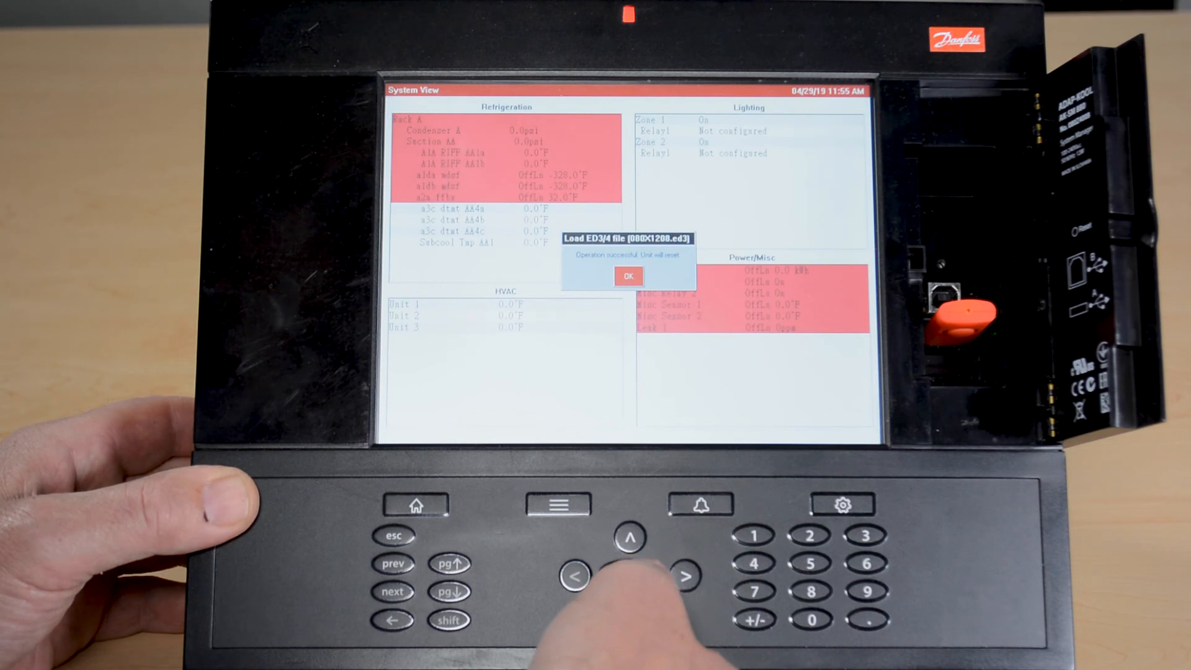
pyautogui.click(629, 275)
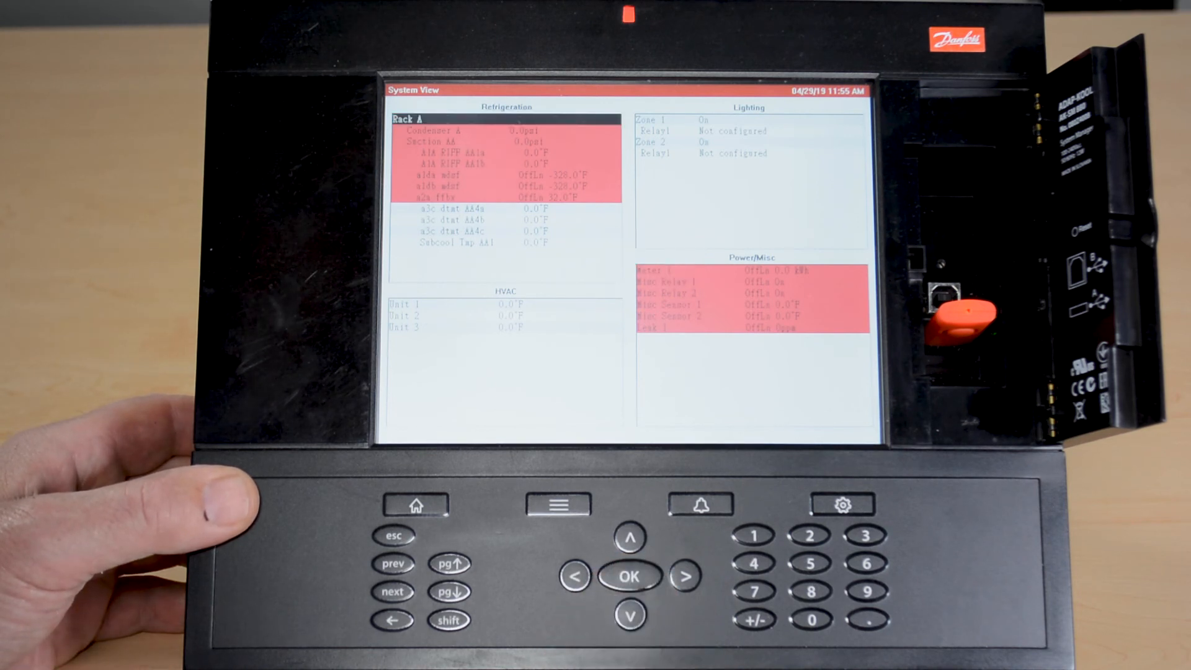